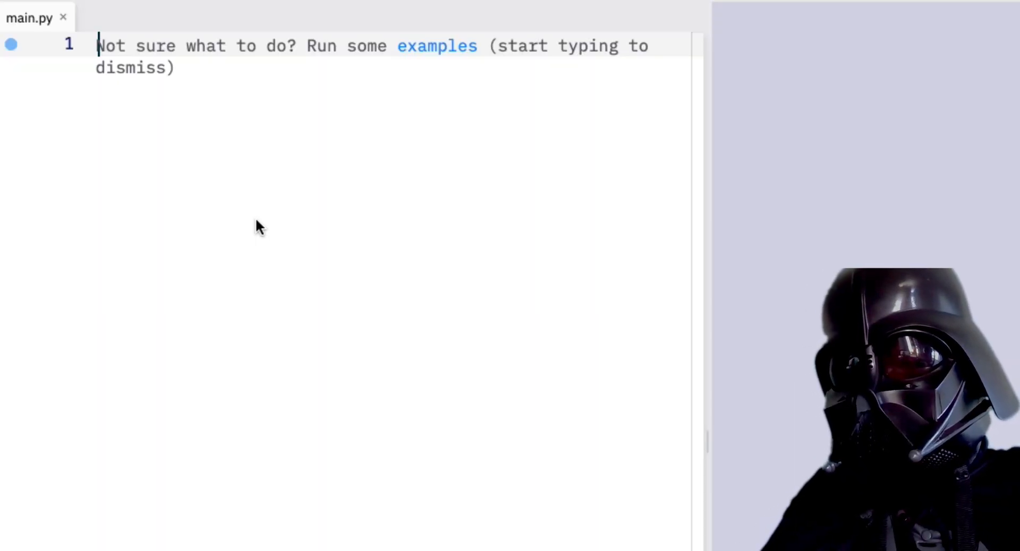
# Import turtle and create a pen turtle with turtle.Turtle().
pyautogui.write('from turtle import *')
pyautogui.write('import turtle')
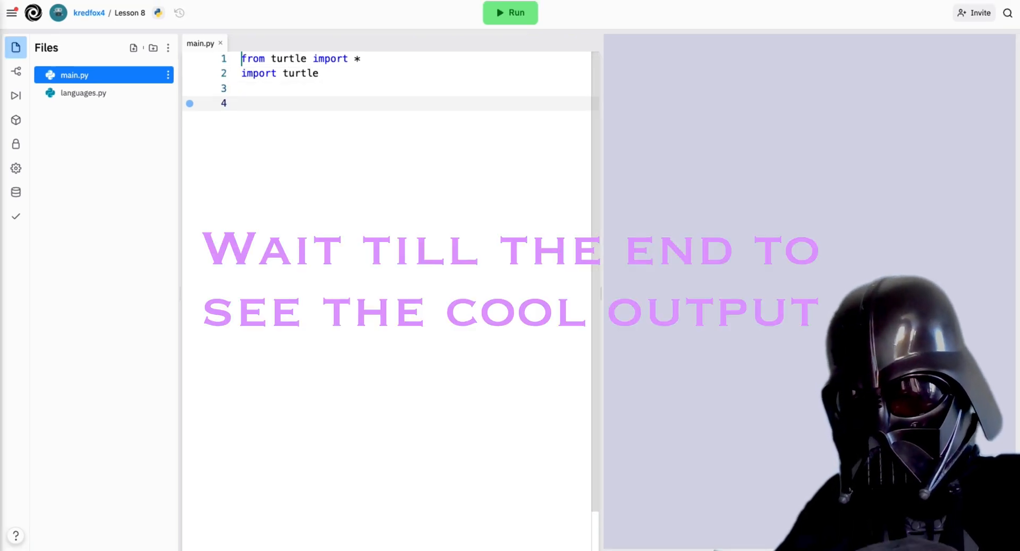
pyautogui.write('pen = turtle.T')
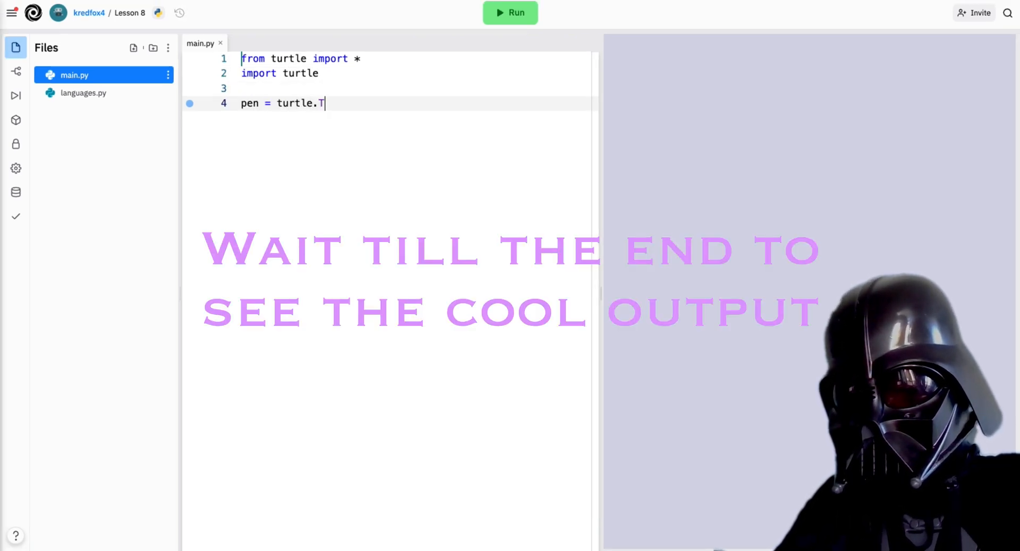
pyautogui.write('urtle()')
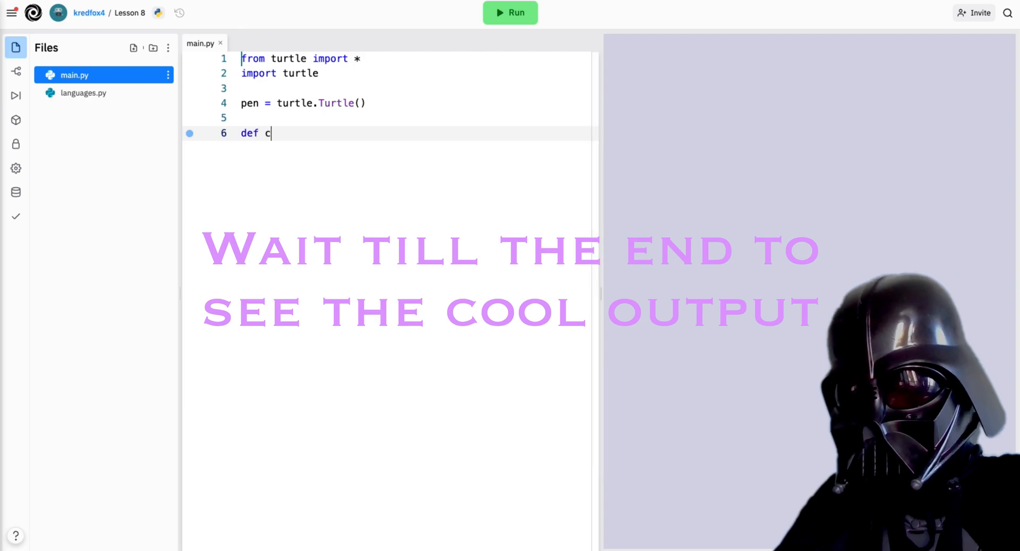
# Define curv() looping range(200) with pen.right(1) and pen.forward(1).
pyautogui.write('urve')
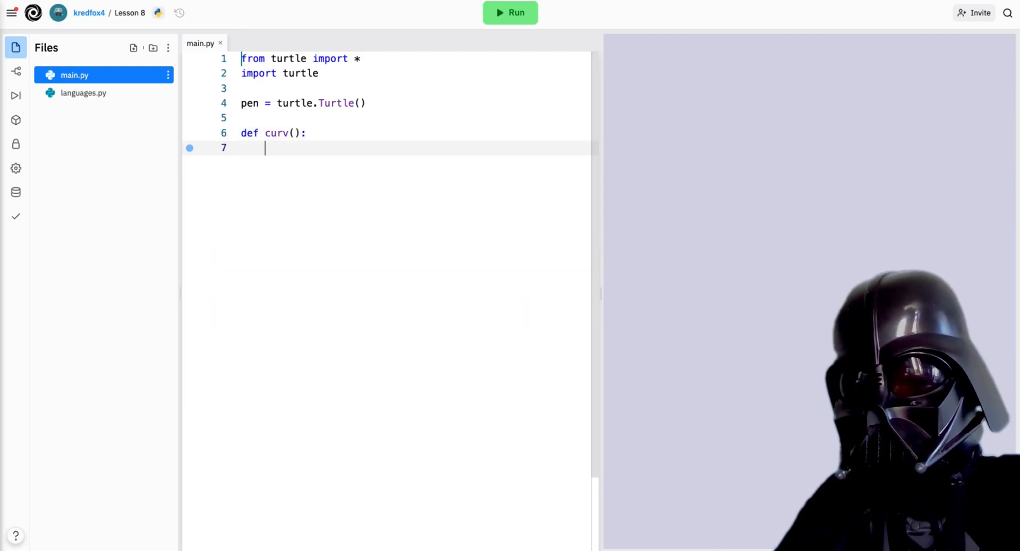
pyautogui.write('for it')
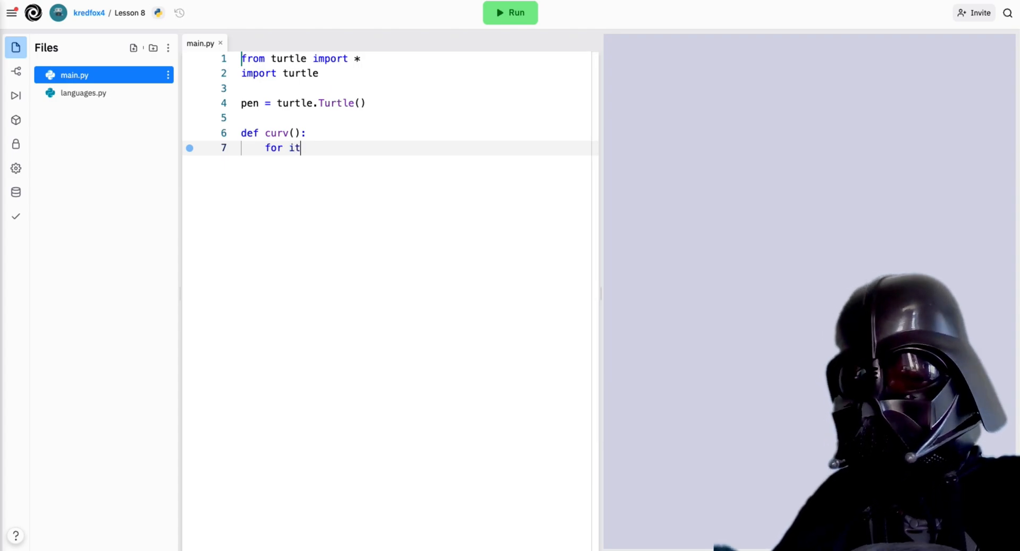
pyautogui.write('eration in')
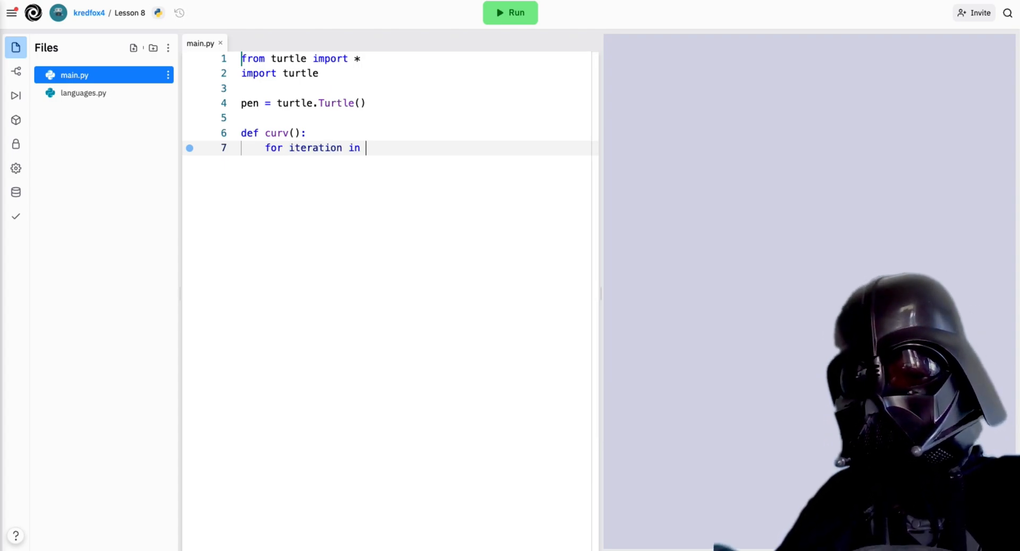
pyautogui.write('range(200)')
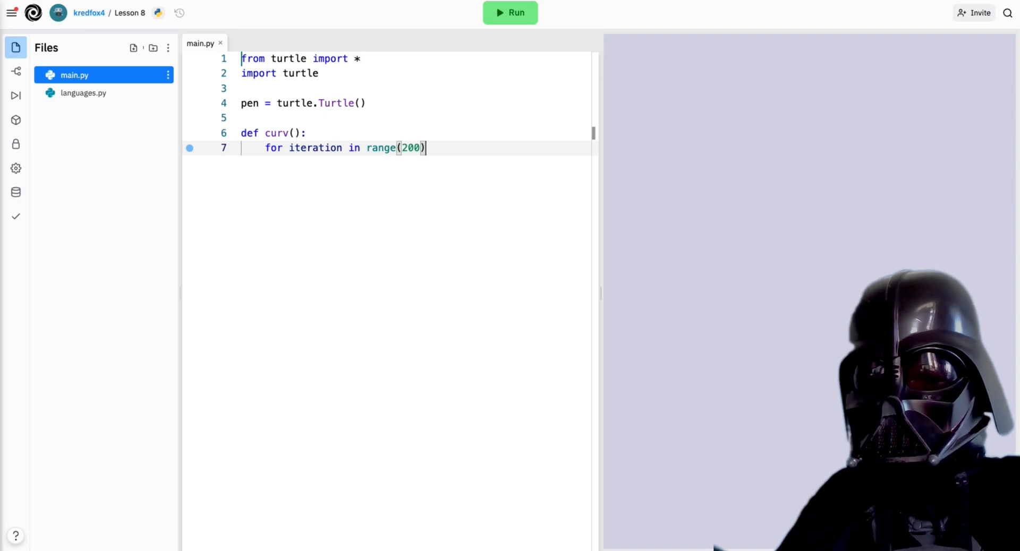
pyautogui.write('pen.right(1')
pyautogui.write('pen.forwards')
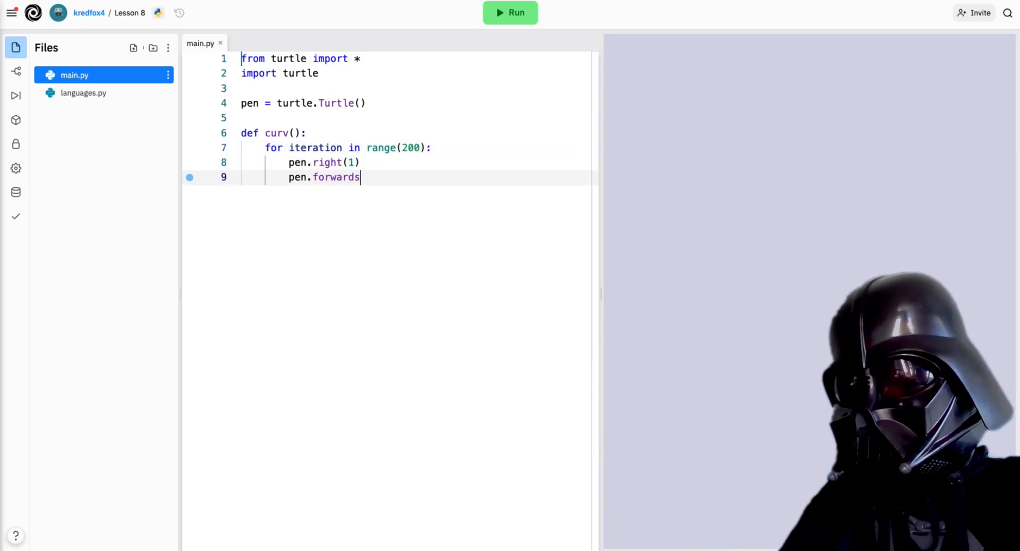
pyautogui.write('(1)')
pyautogui.write('def hea')
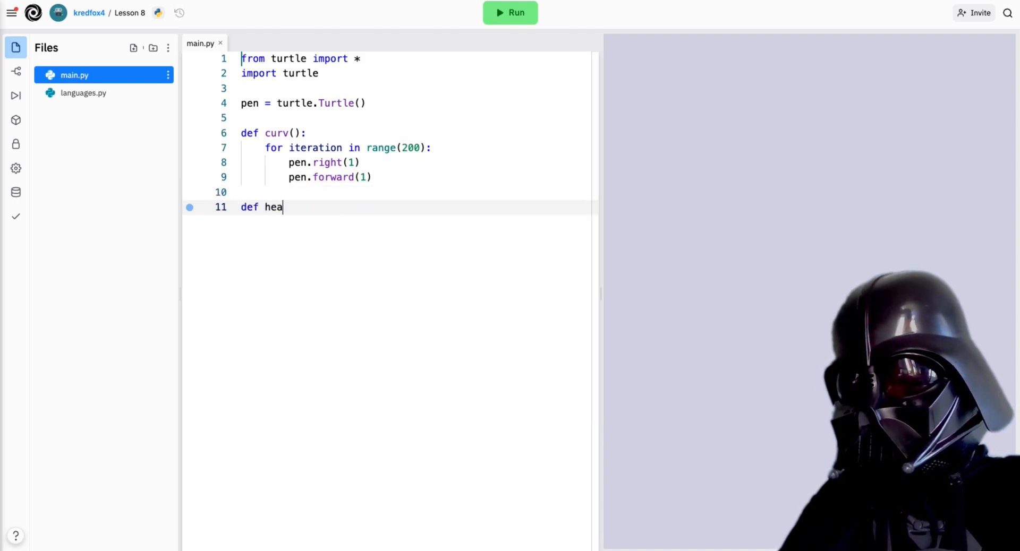
# Start heart() with red fill color, begin_fill, left 140 and forward 113.
pyautogui.write('rt():')
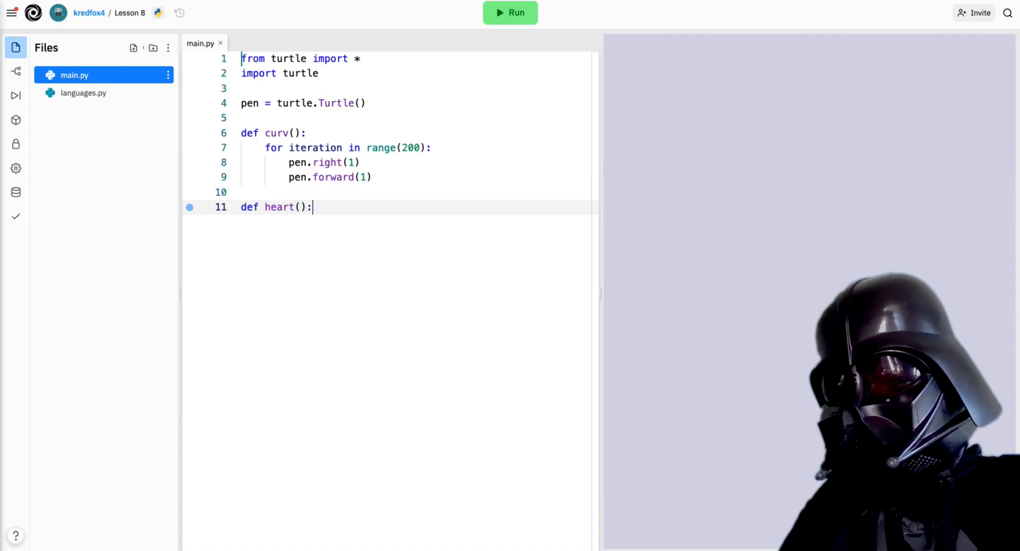
pyautogui.write('pen.fillcolo')
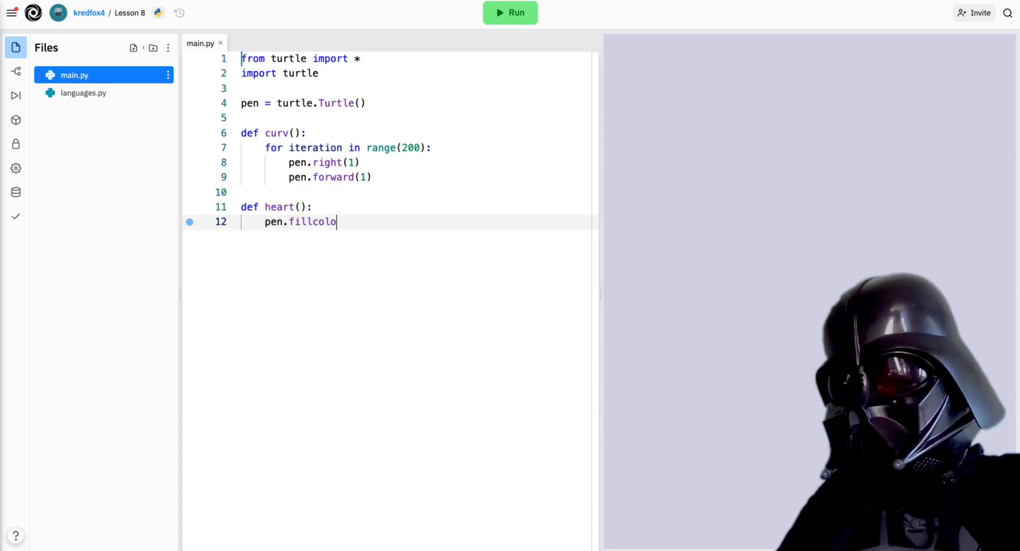
pyautogui.write("r('red')")
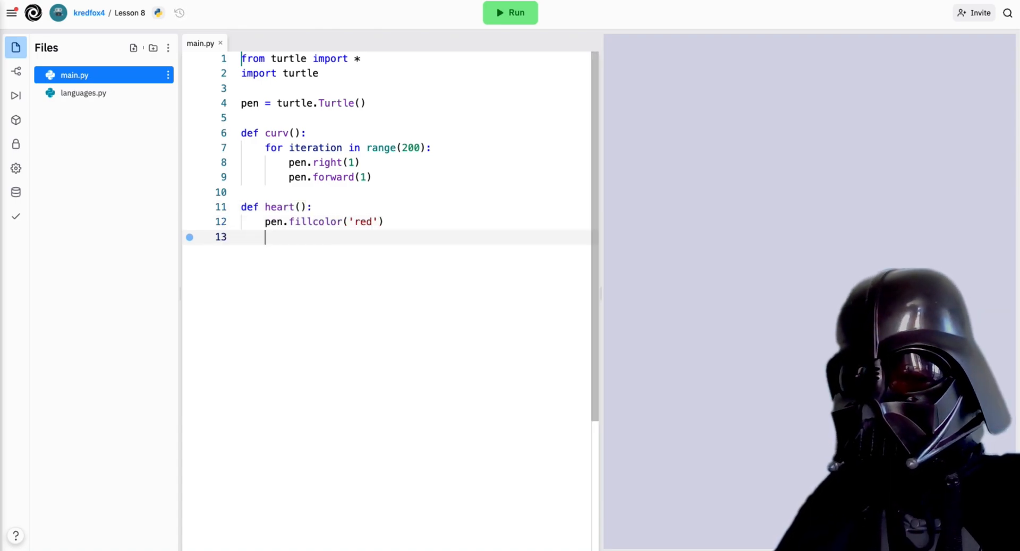
pyautogui.write('pen.begin_fill')
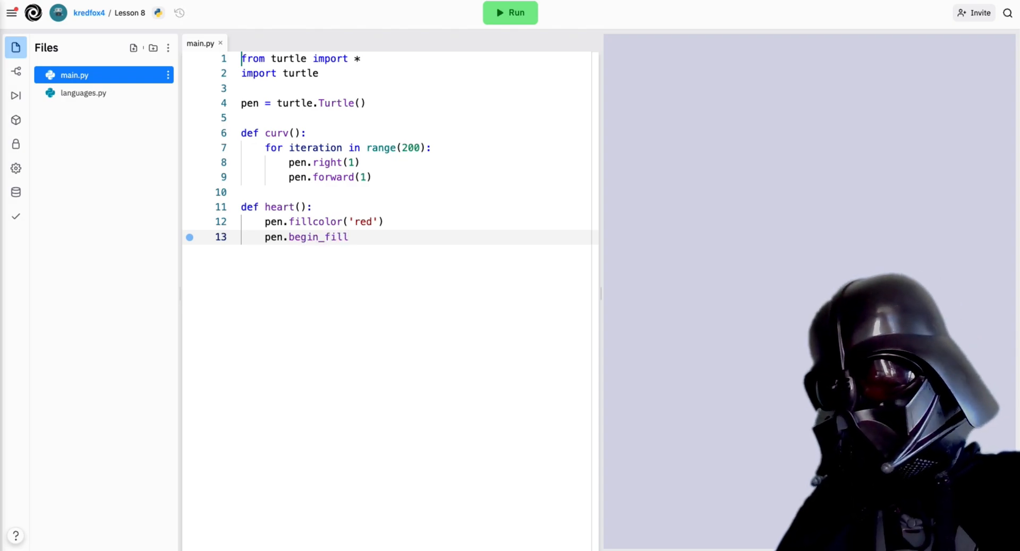
pyautogui.write('pen.left')
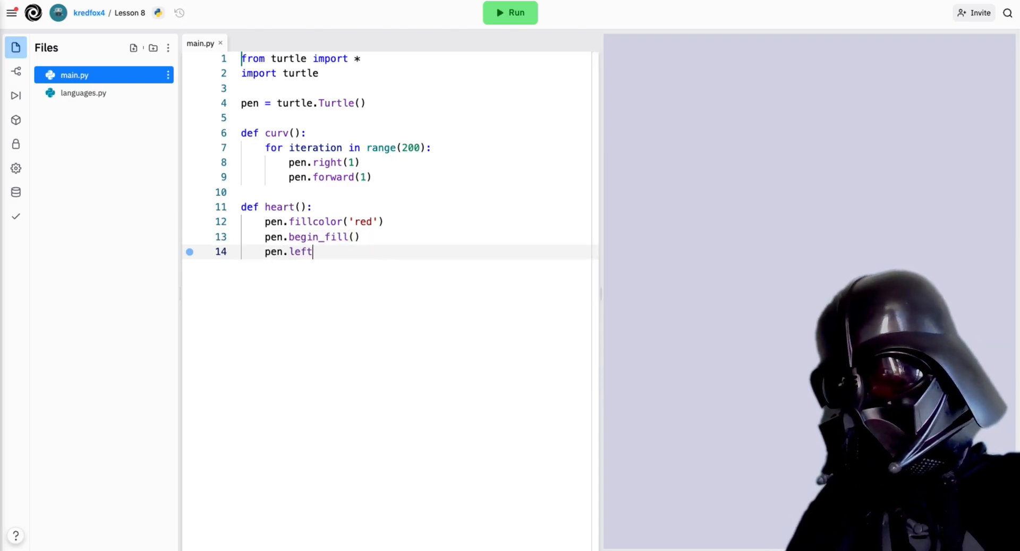
pyautogui.write('(140)')
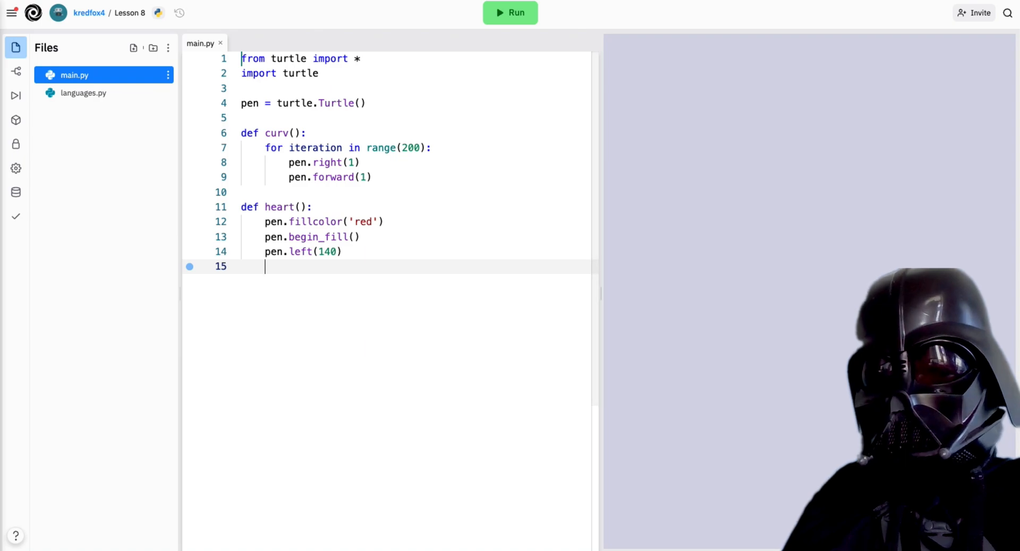
pyautogui.write('pen.forward(113)')
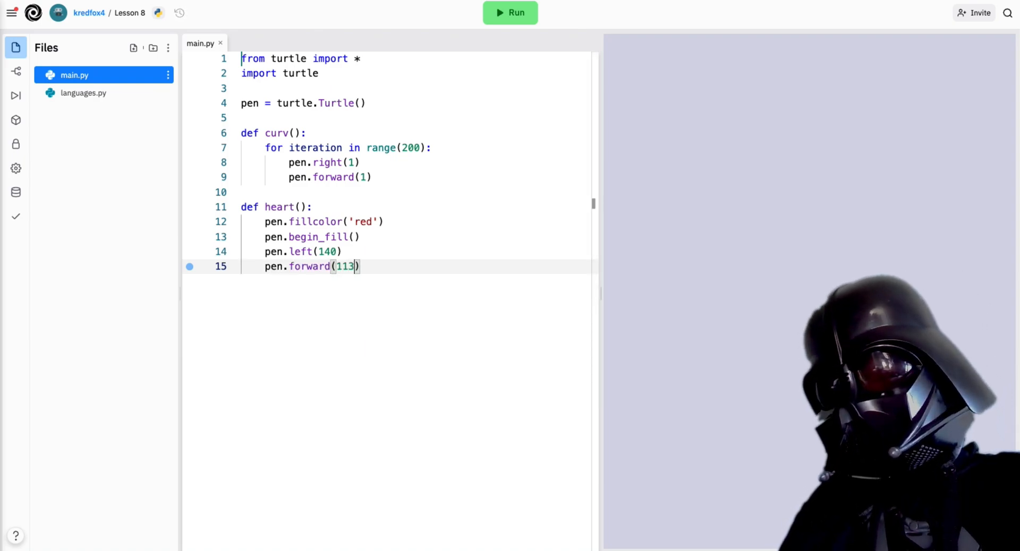
# Draw curv(), turn left 120, curv() again, forward 112, then end_fill.
pyautogui.write('curv()')
pyautogui.write('pen.')
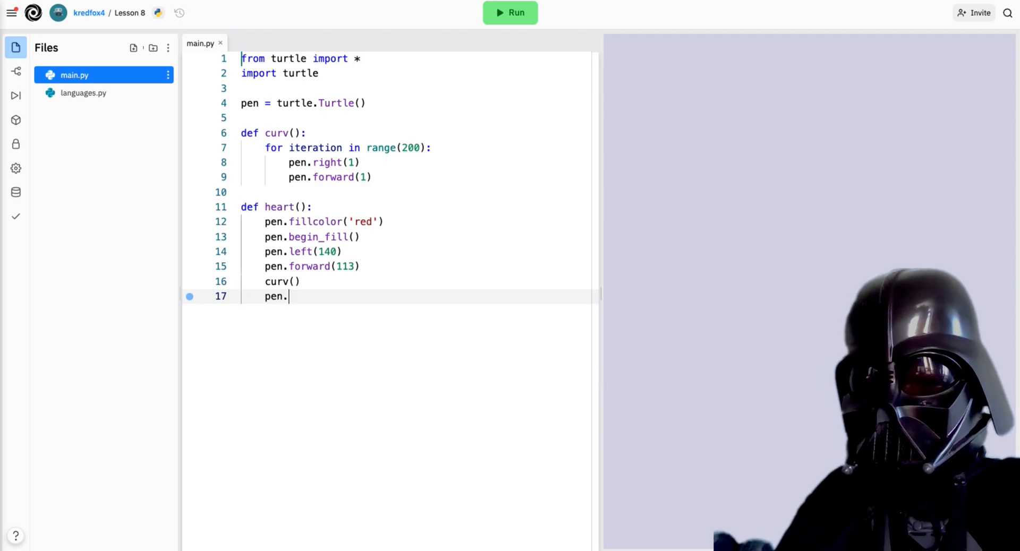
pyautogui.write('left(120)')
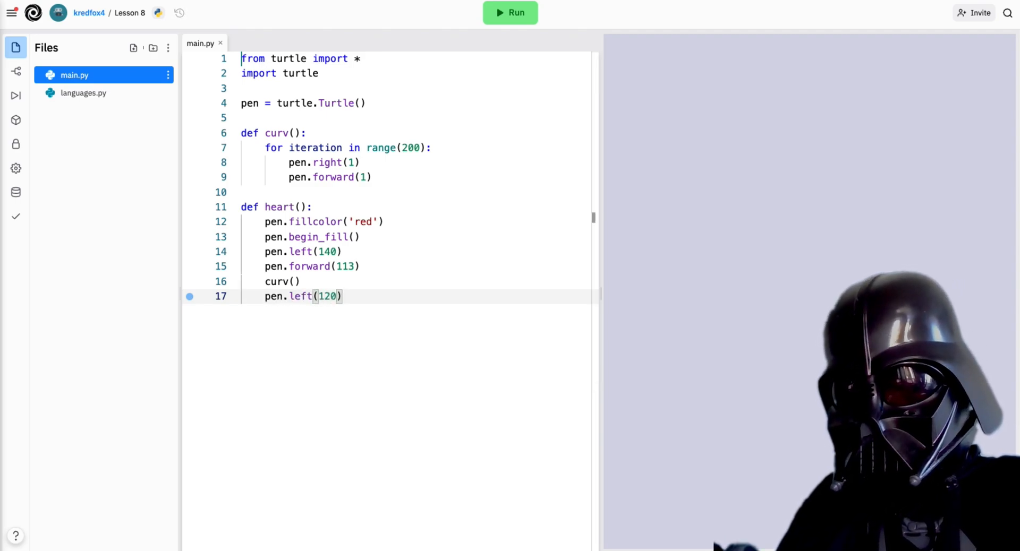
pyautogui.write('curv()')
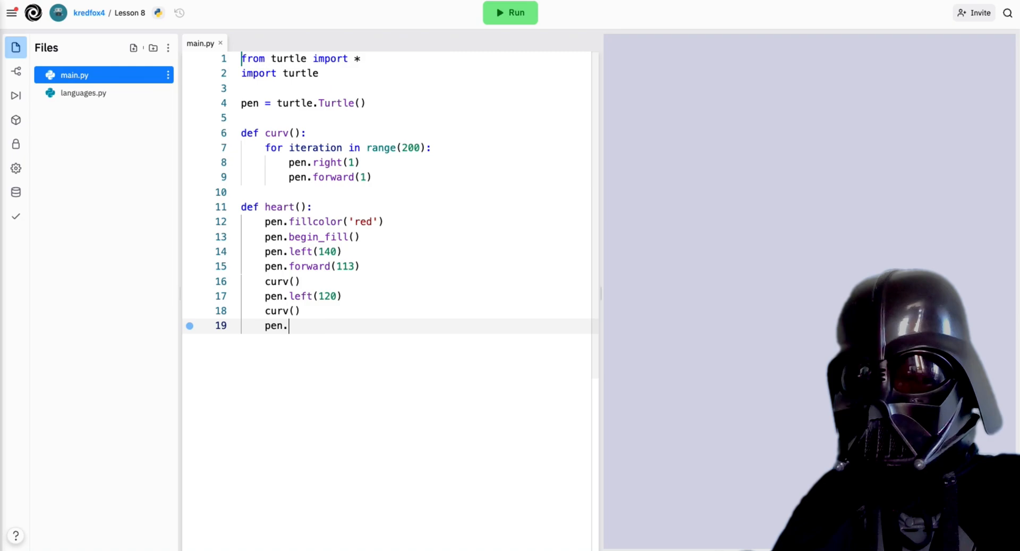
pyautogui.write('forward(112)')
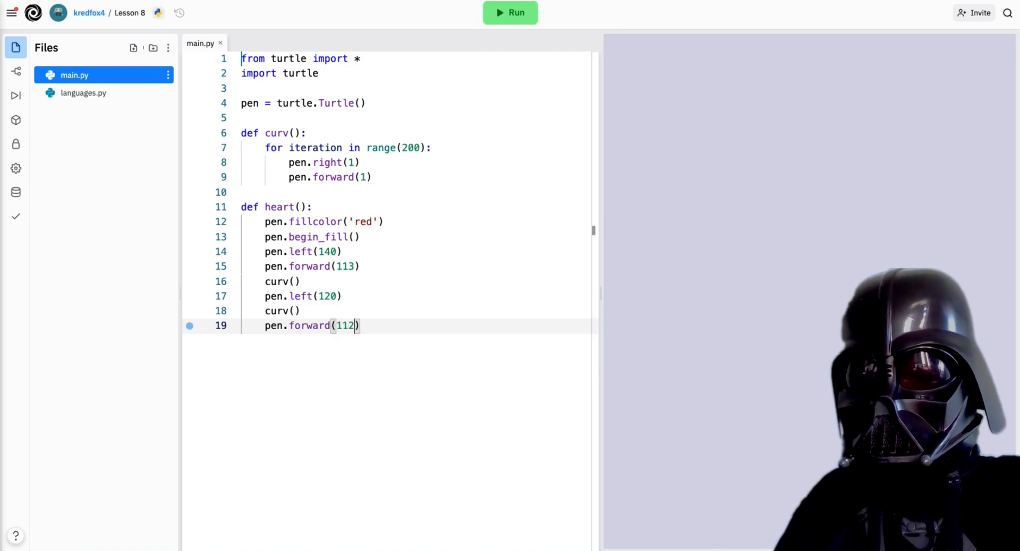
pyautogui.write('pen.end_fill(')
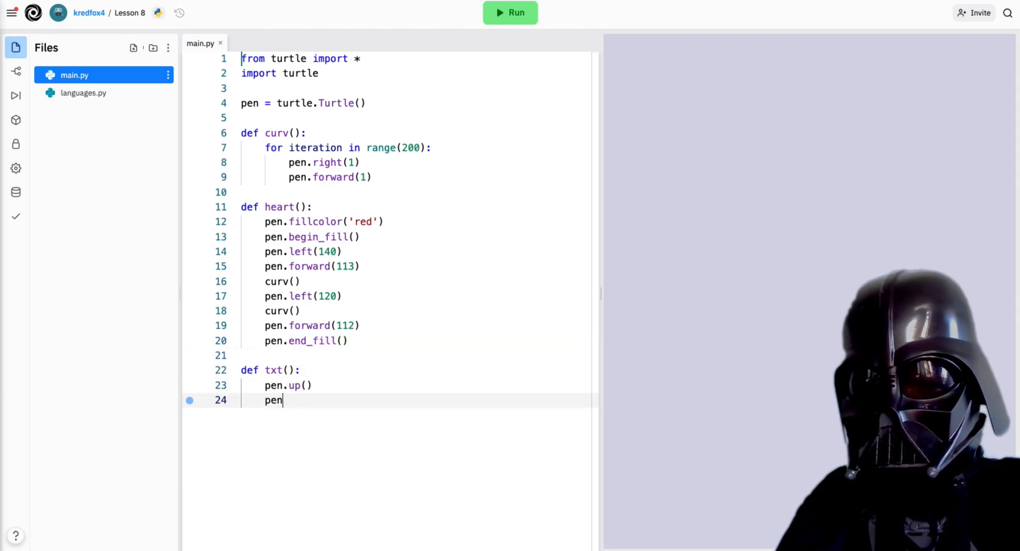
# Move the pen to (-80, 95), put it down and set color to white.
pyautogui.write('.setpos(-80')
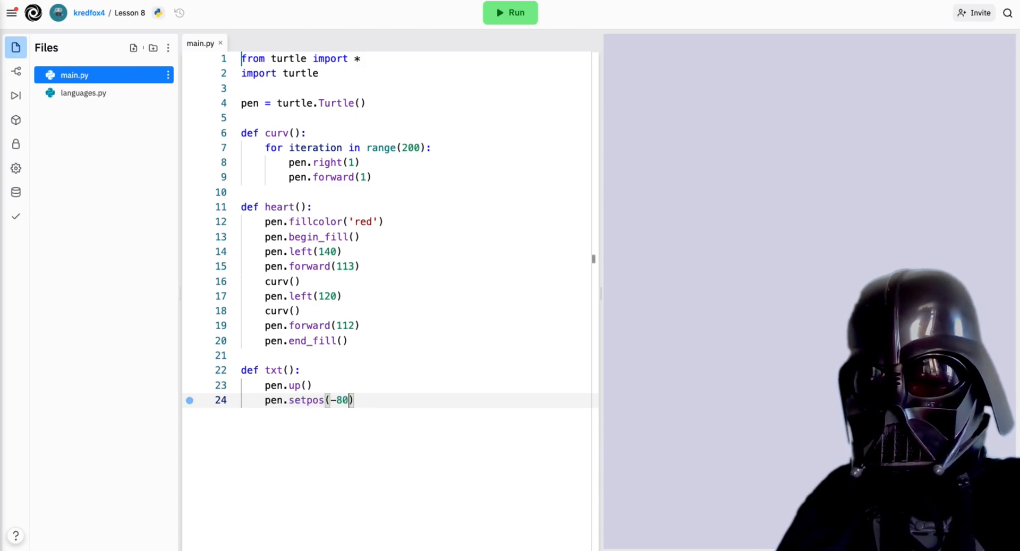
pyautogui.write(', 95')
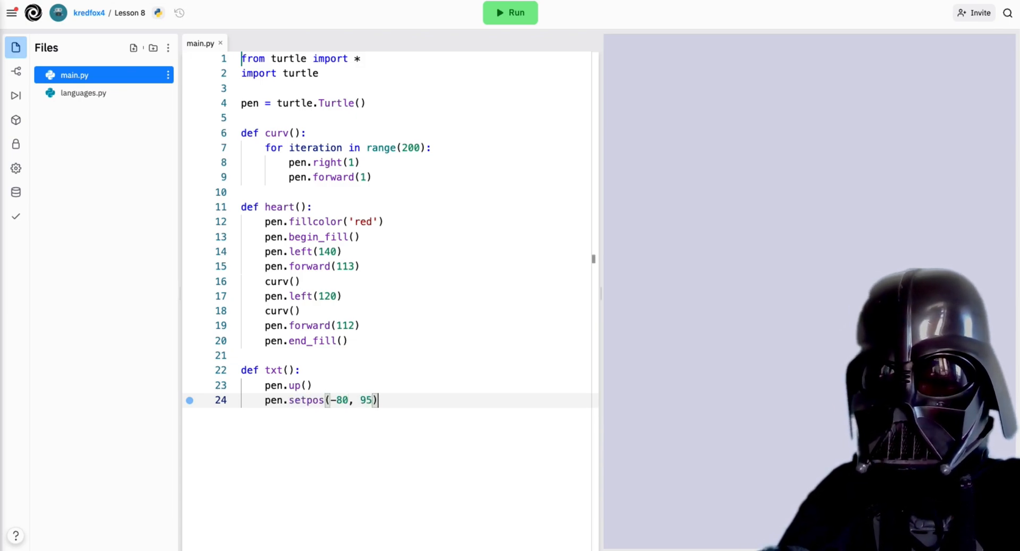
pyautogui.write('pen.down()')
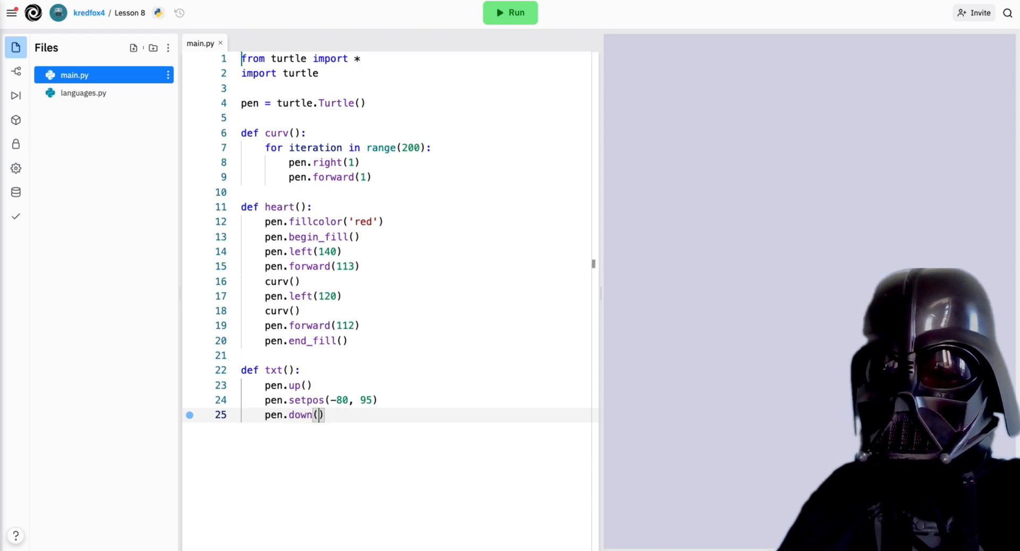
pyautogui.write('pen.color(')
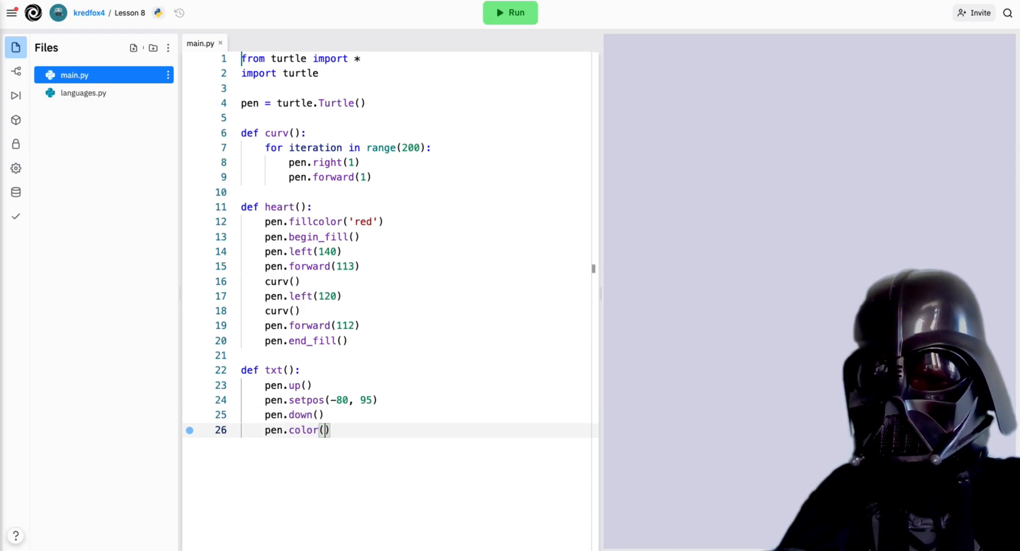
pyautogui.write('"white")')
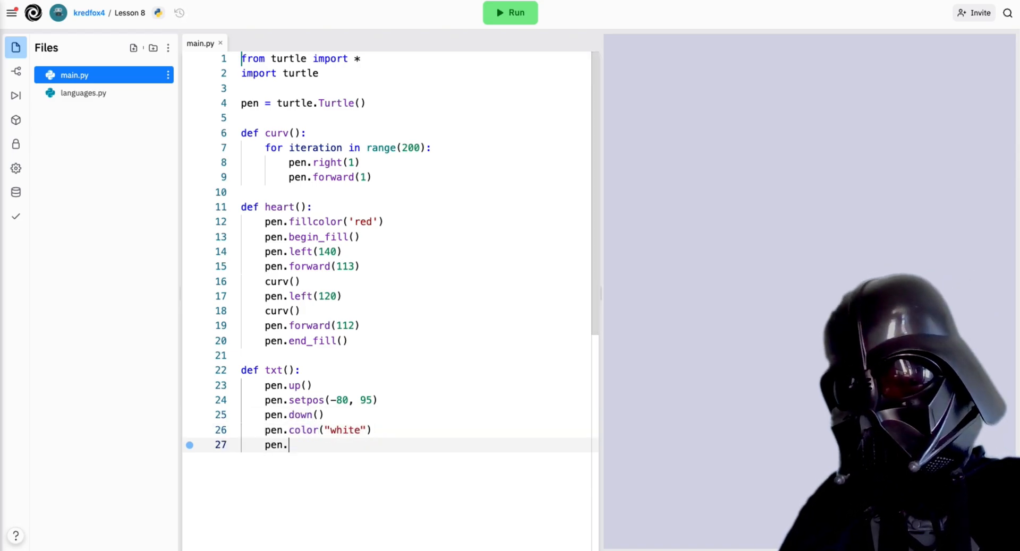
# Write "I love you, Padme" in bold 12-point Verdana.
pyautogui.write('write("I love ")')
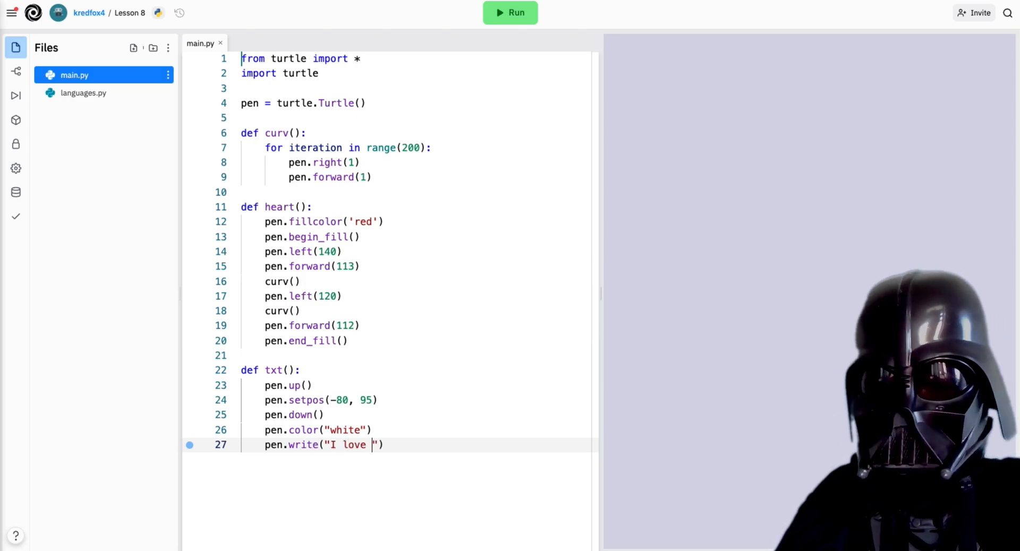
pyautogui.write('you, Padme')
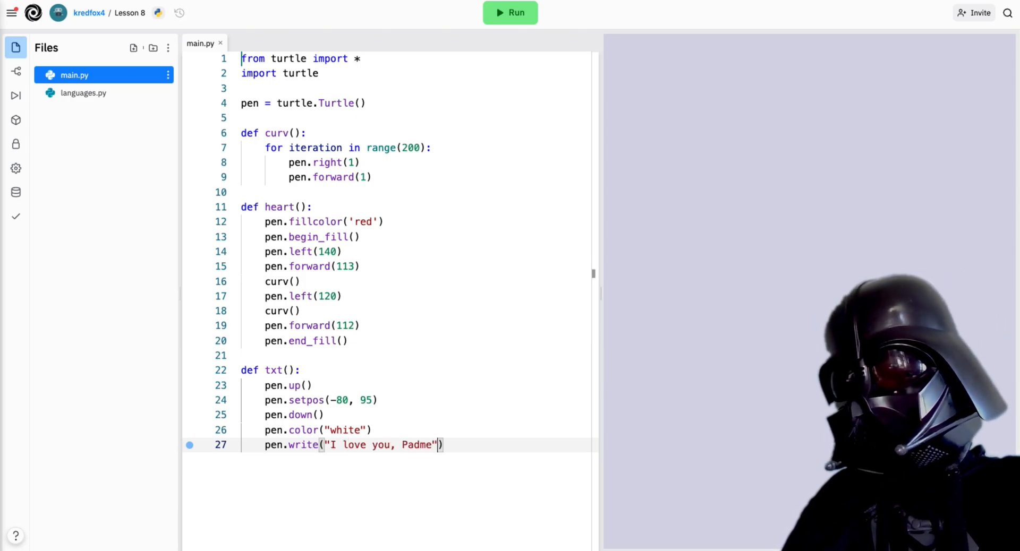
pyautogui.write(', font=""')
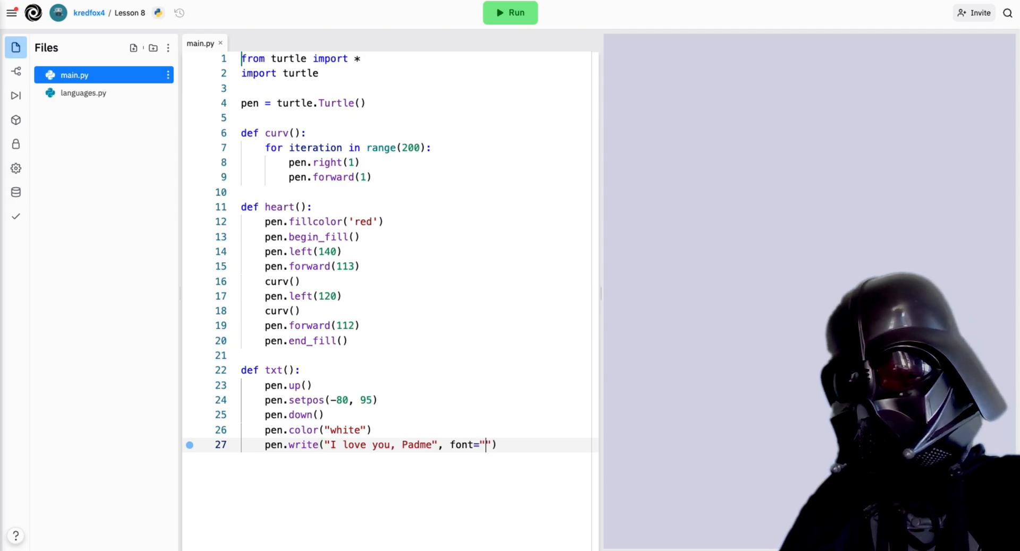
pyautogui.write('Verdana')
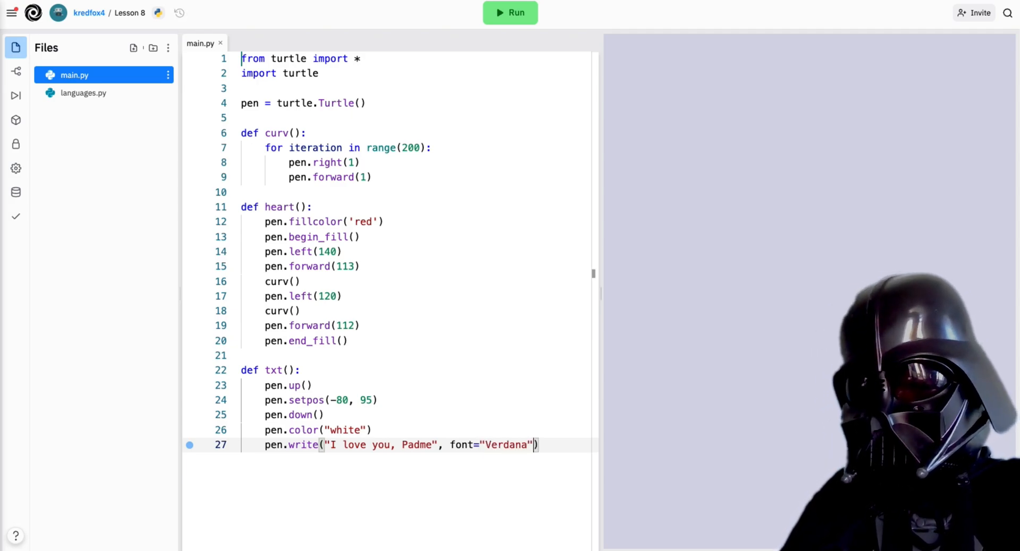
pyautogui.write(', 12, ""')
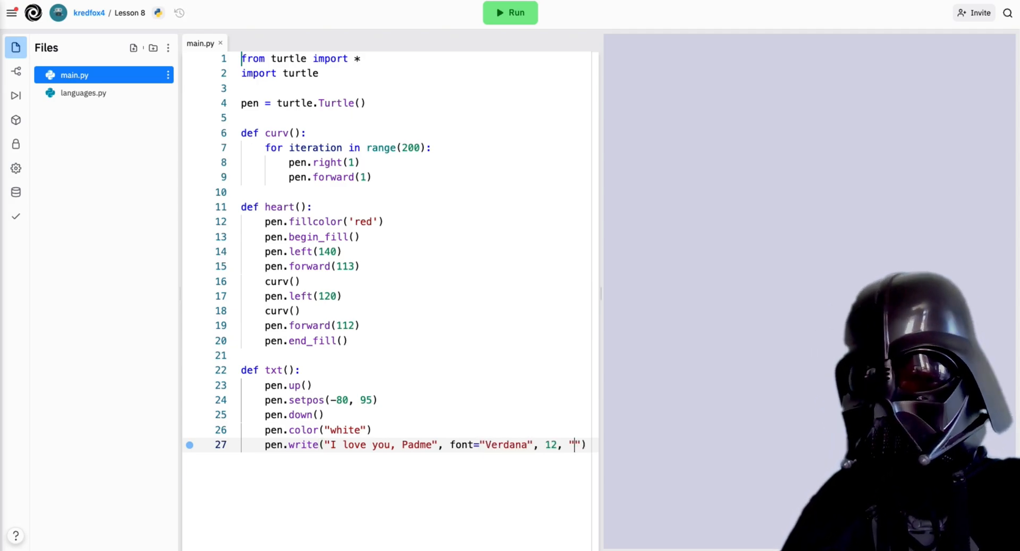
pyautogui.write('bold')
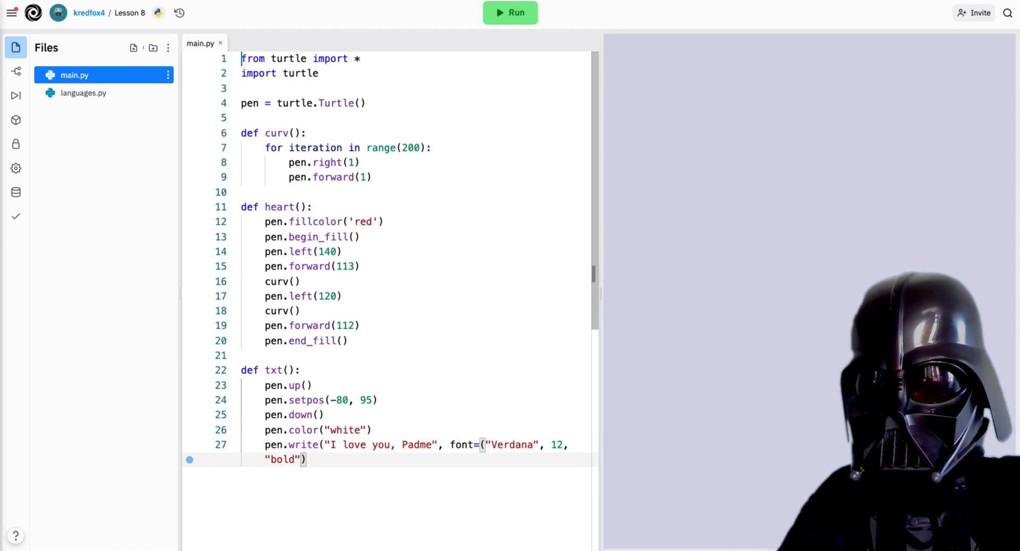
# Add a heart() call on a new line at the end of main.py.
pyautogui.write('heart')
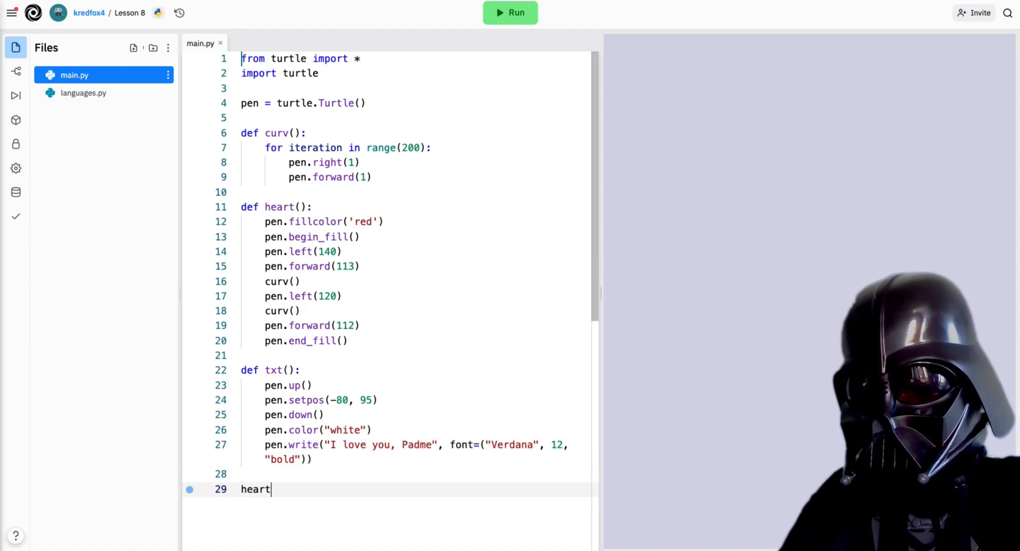
pyautogui.write('()')
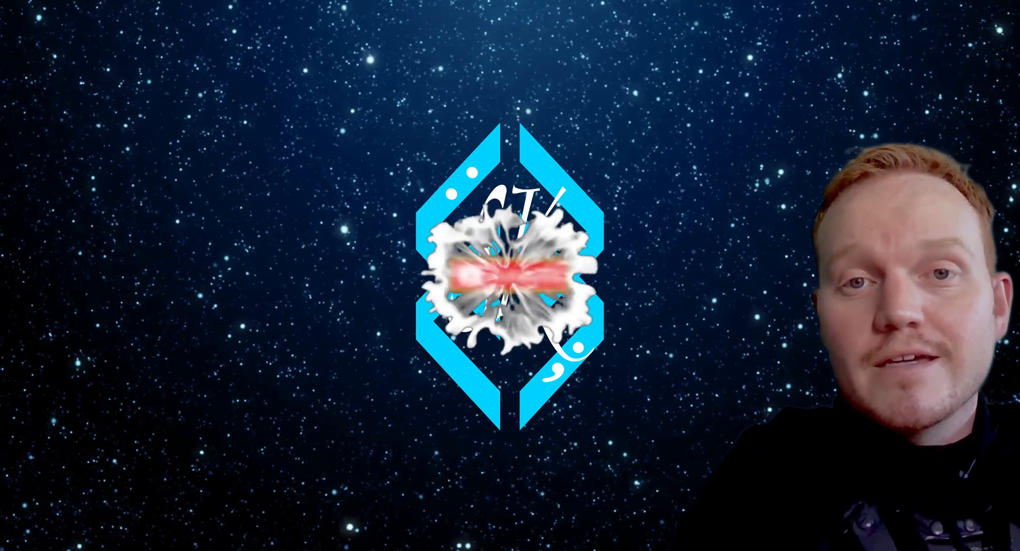
pyautogui.click(498, 277)
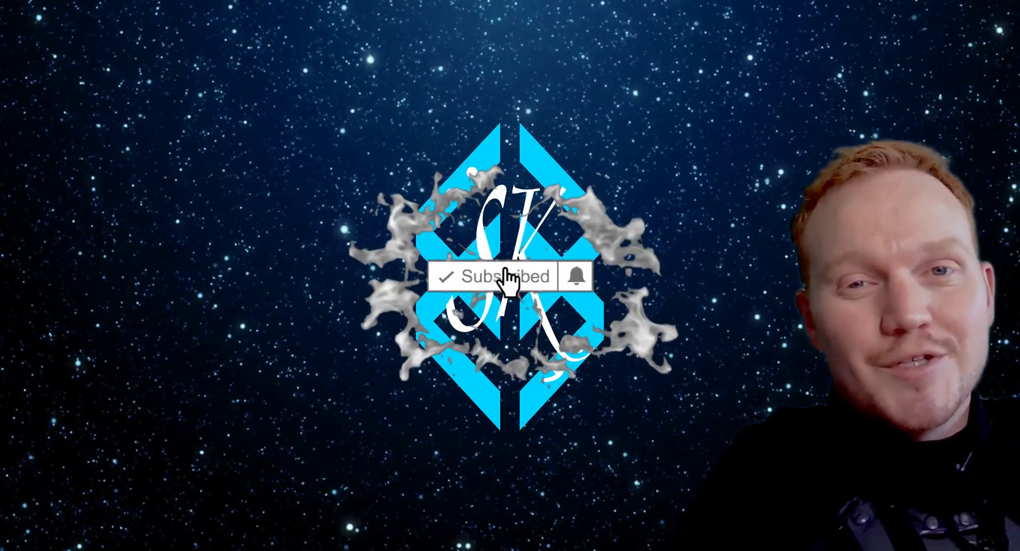